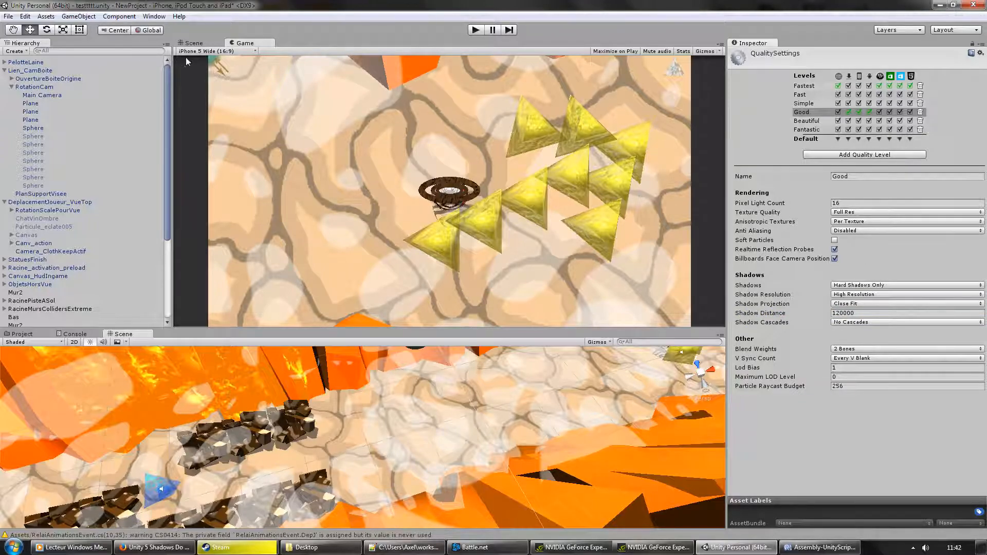
- Enter Play mode so the scene with the cat character is running
left_click(8, 16)
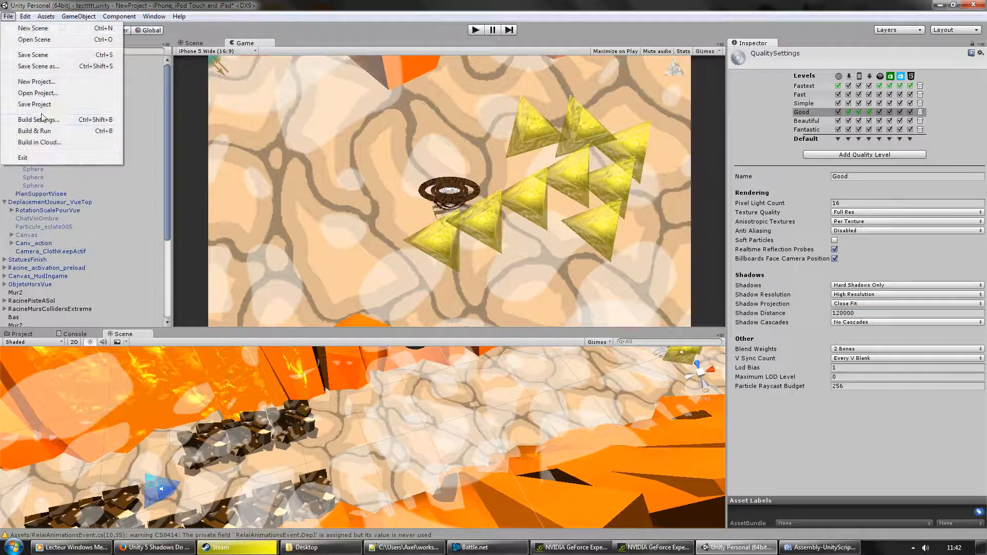
left_click(36, 120)
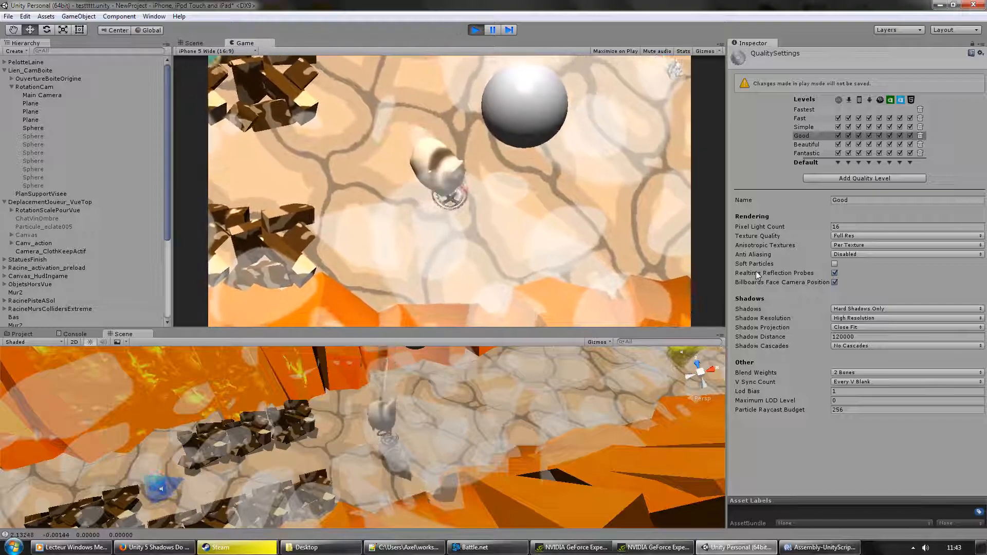
- Set the Main Camera's Near Clipping Plane to 14.92, then pause the game
left_click(42, 95)
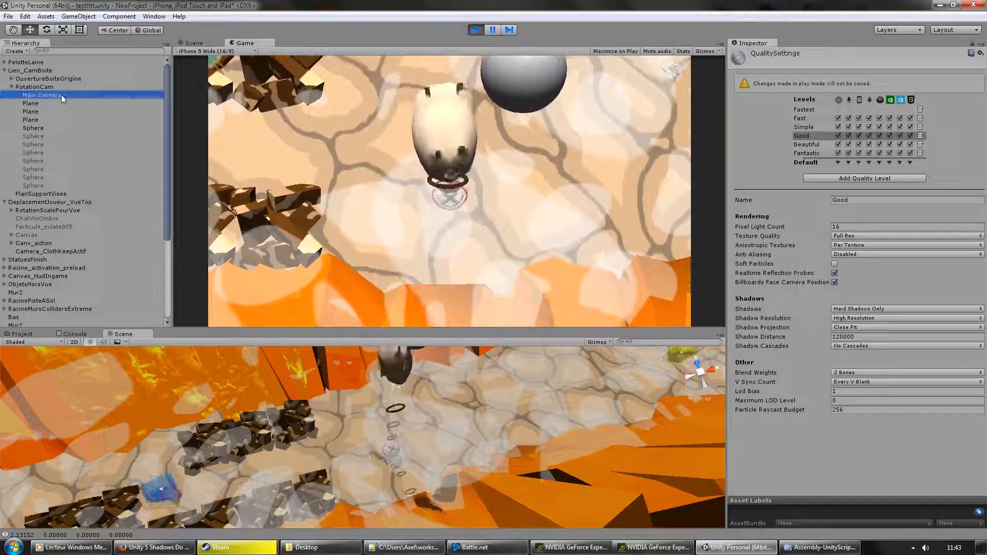
left_click(42, 95)
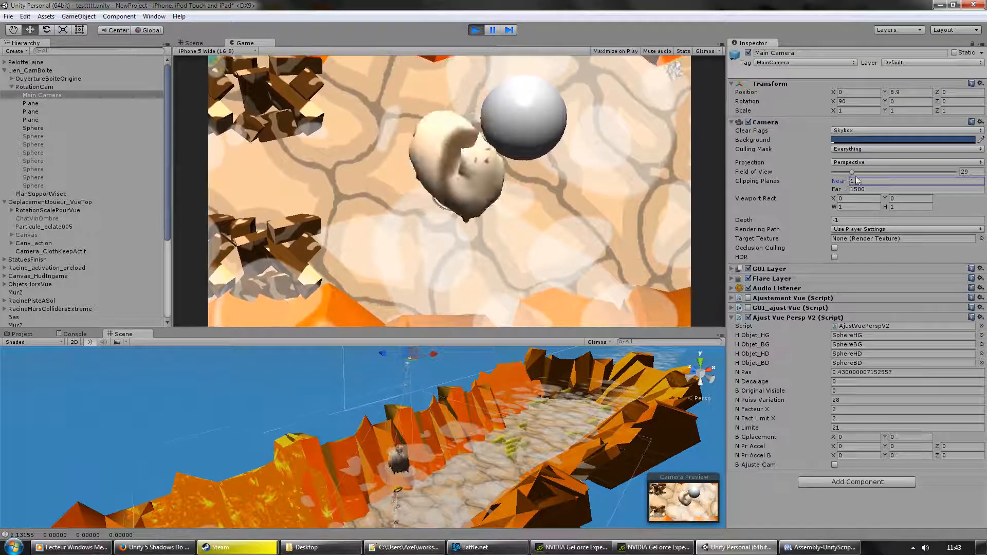
left_click_drag(852, 172, 869, 173)
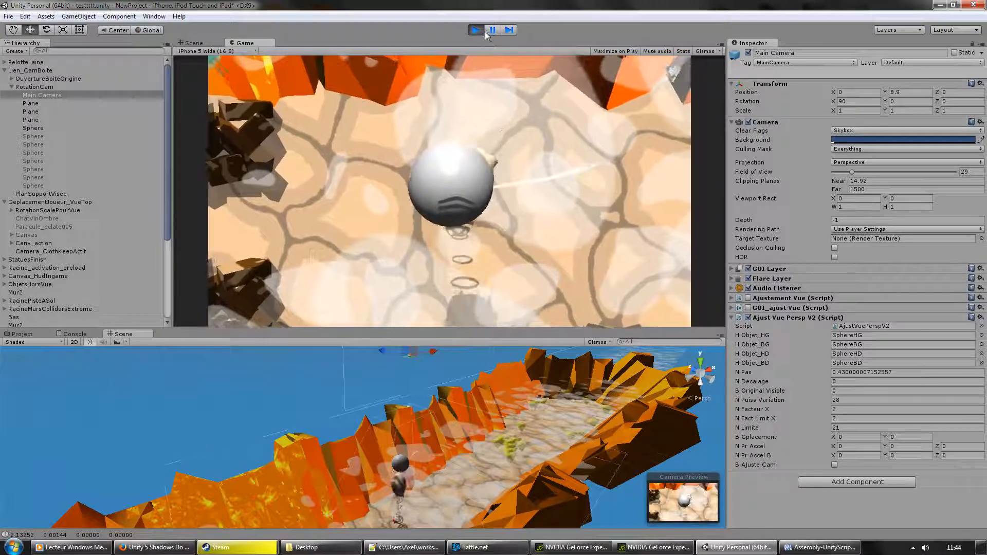
left_click(492, 30)
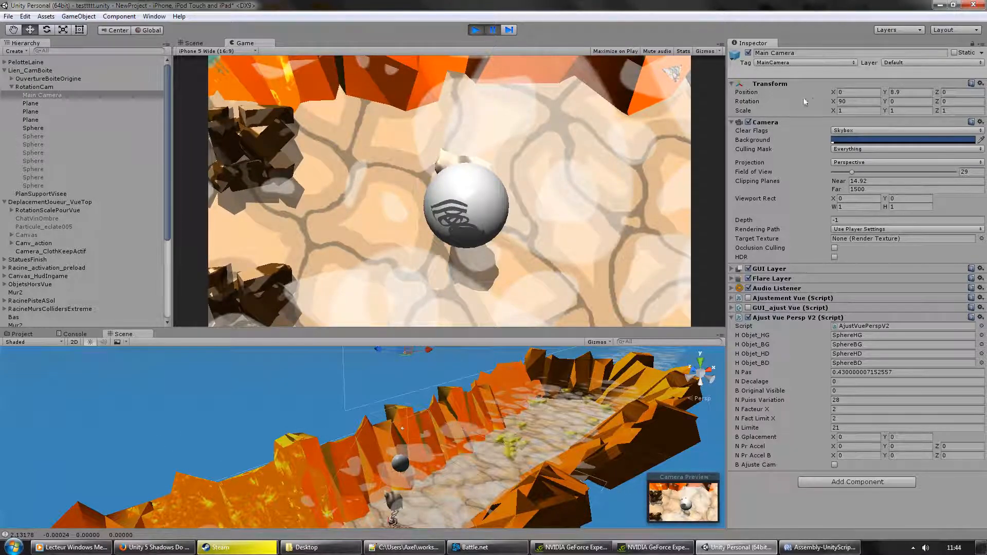
left_click(154, 16)
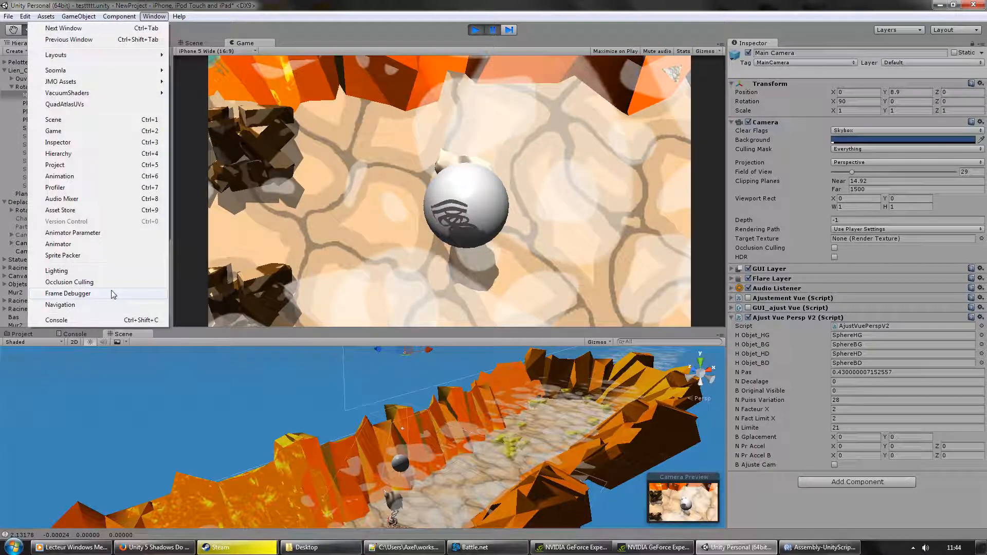
- Enable the Frame Debugger and inspect the Draw Mesh Mur2 and Fond events
left_click(68, 293)
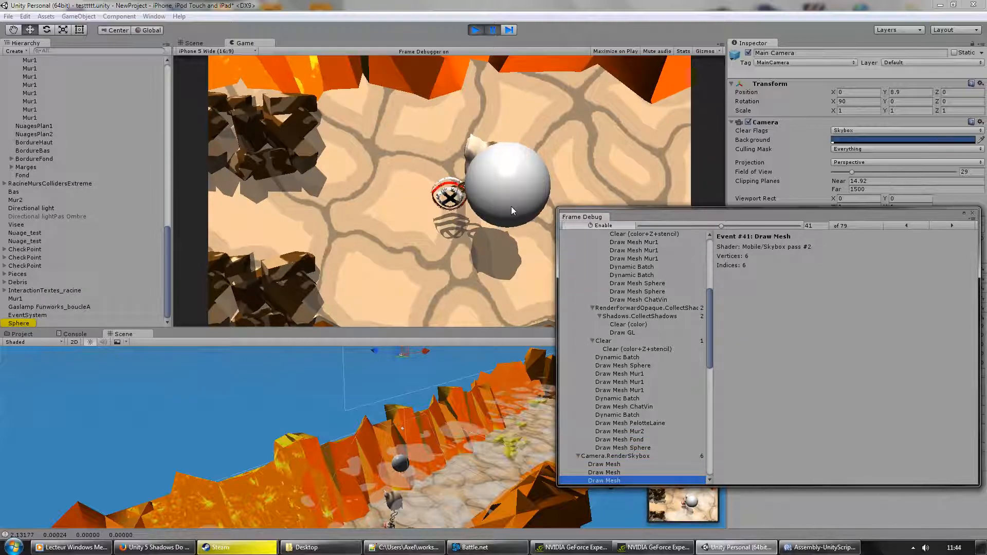
left_click(951, 226)
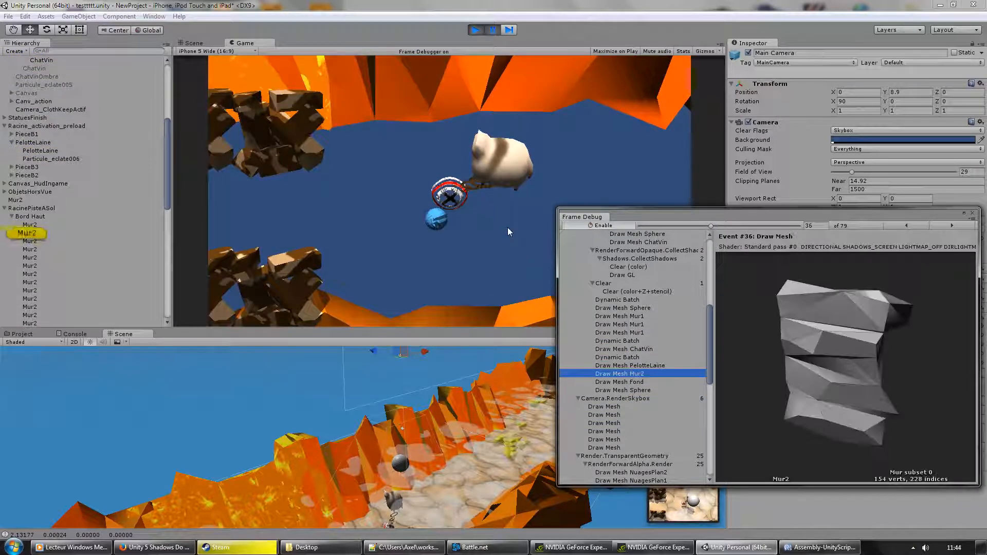
left_click(952, 226)
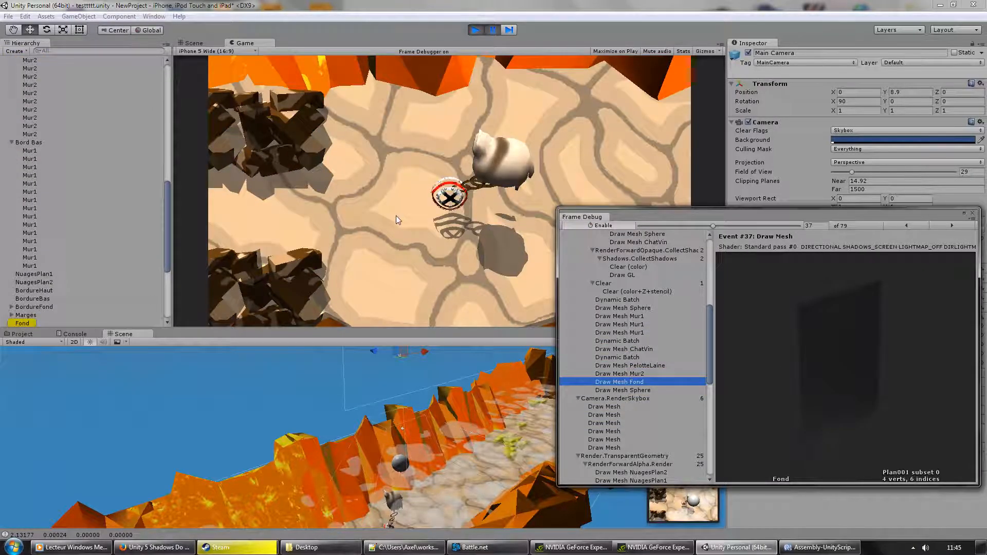